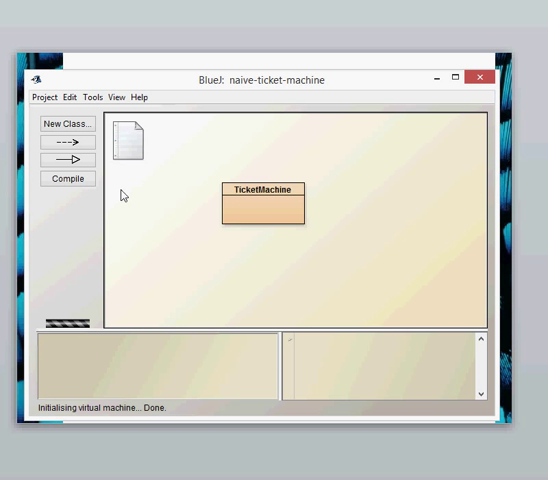
Step: Open the Project menu's Open Project dialog, then cancel it without opening anything
click(45, 97)
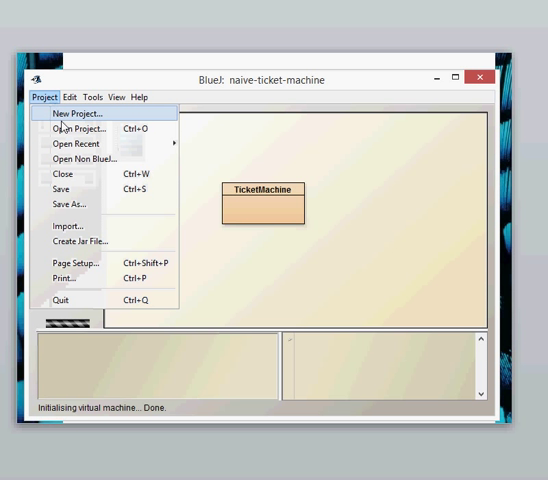
click(74, 128)
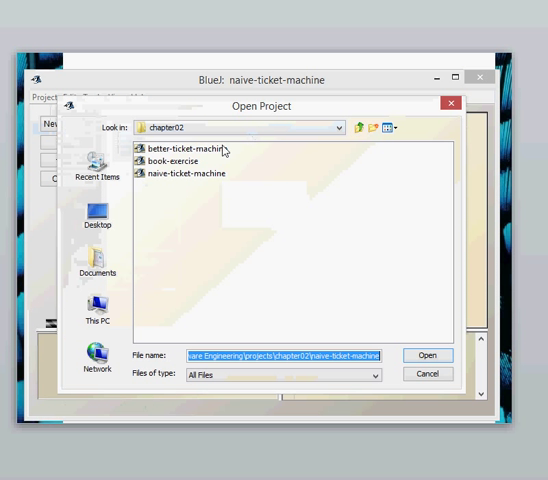
click(427, 355)
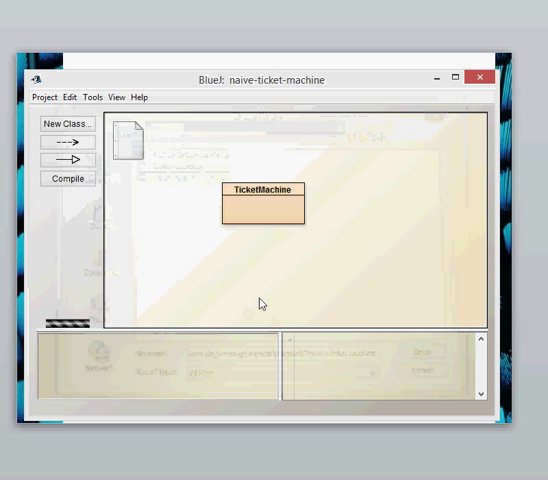
mouse_move(214, 242)
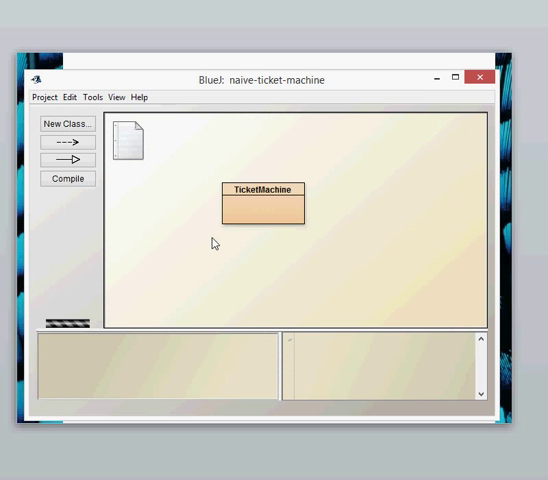
mouse_move(218, 232)
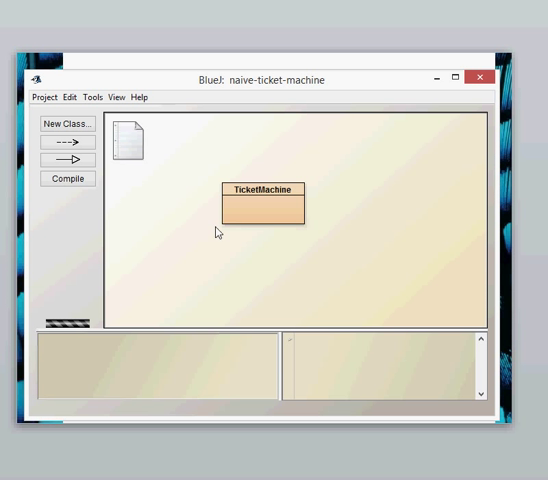
mouse_move(67, 179)
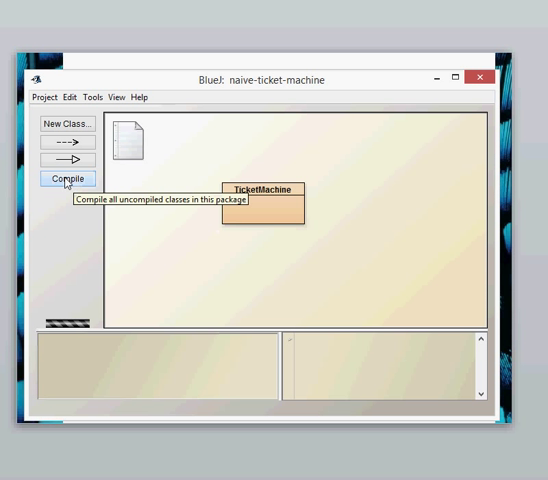
Step: Compile the TicketMachine class from its context menu
right_click(262, 190)
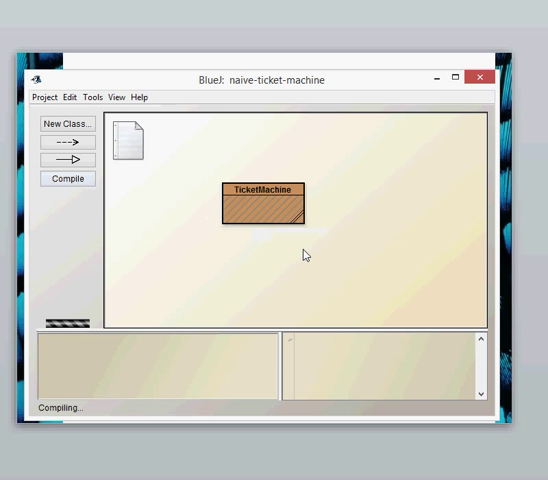
click(66, 178)
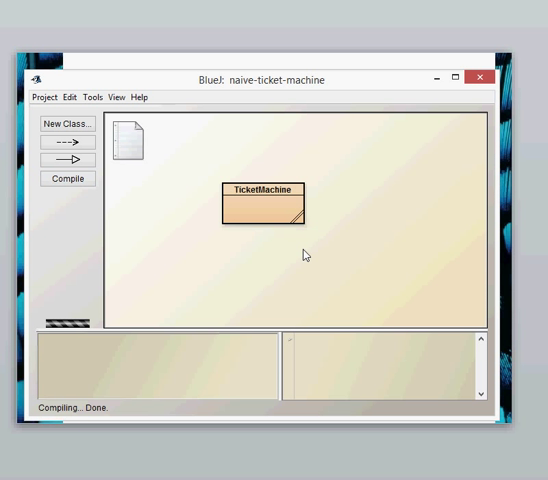
mouse_move(270, 247)
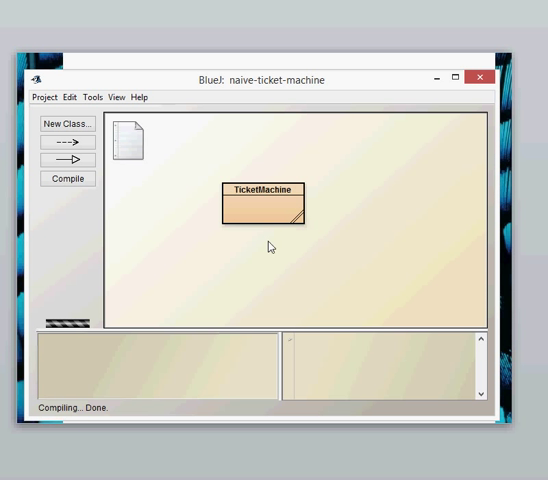
right_click(262, 198)
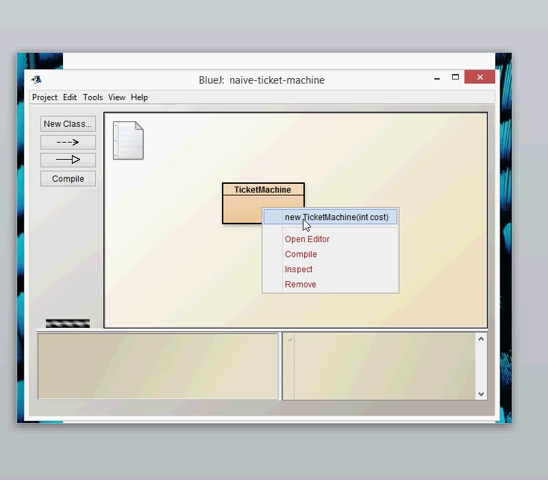
Step: Construct ticketMa1 with new TicketMachine(int cost) using a cost of 100
click(332, 217)
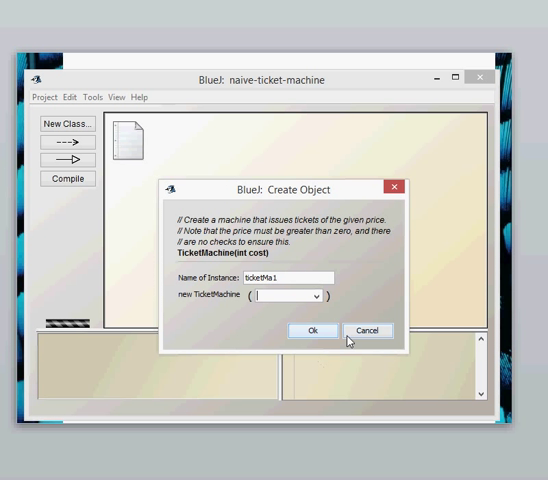
text(100)
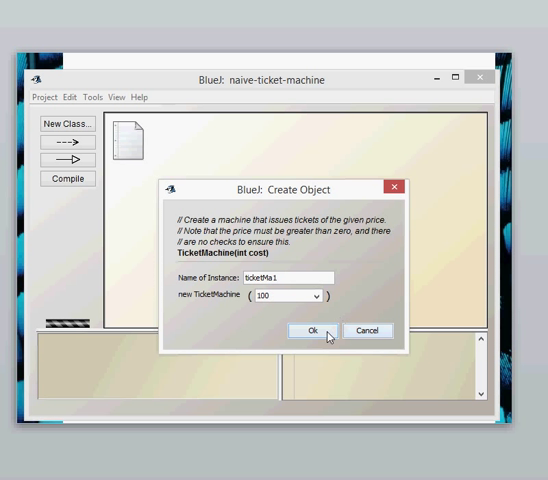
click(309, 330)
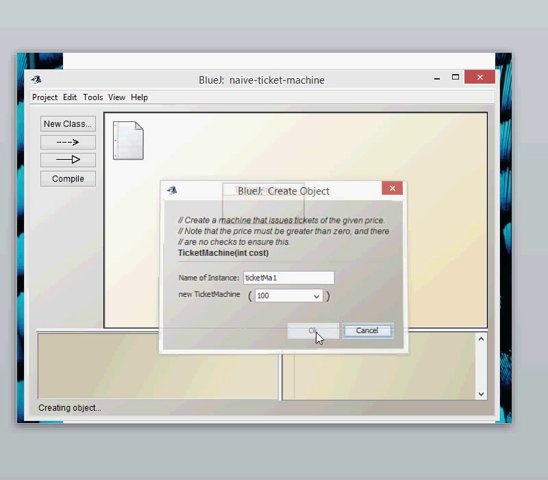
click(311, 330)
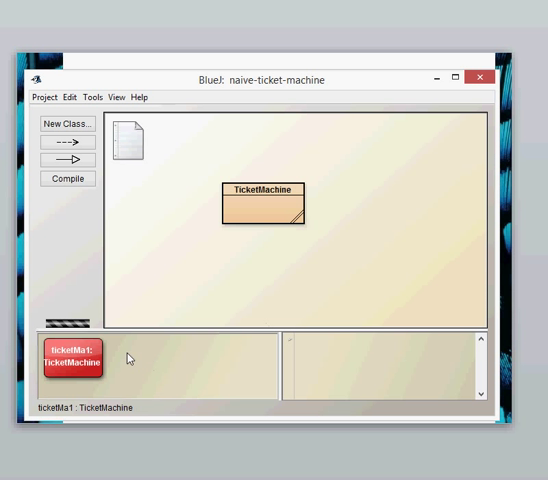
mouse_move(85, 410)
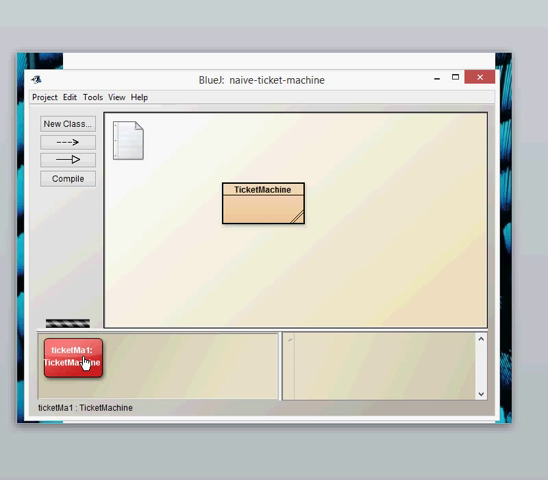
Step: Show ticketMa1's method menu on the object bench
right_click(71, 358)
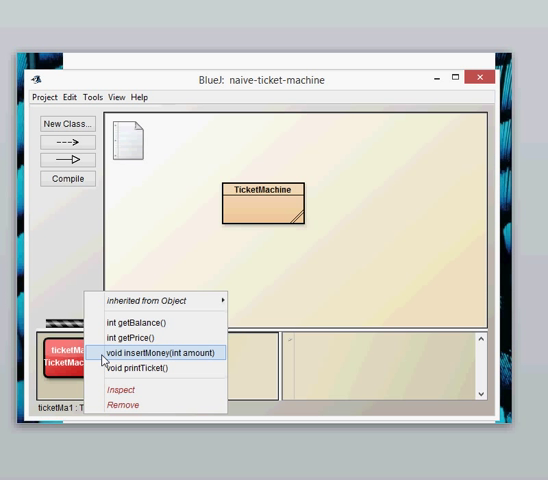
mouse_move(120, 337)
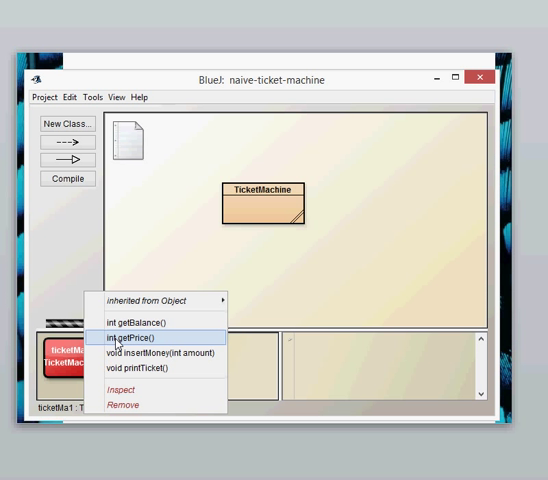
mouse_move(140, 322)
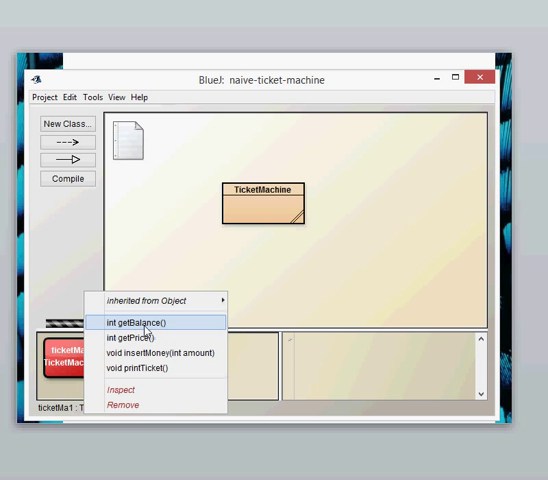
mouse_move(155, 353)
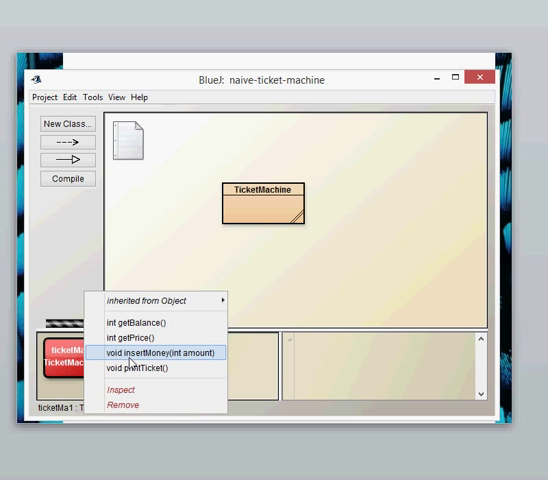
mouse_move(135, 367)
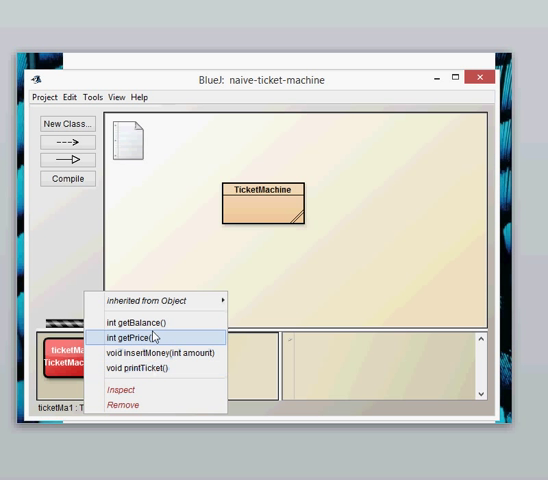
mouse_move(185, 336)
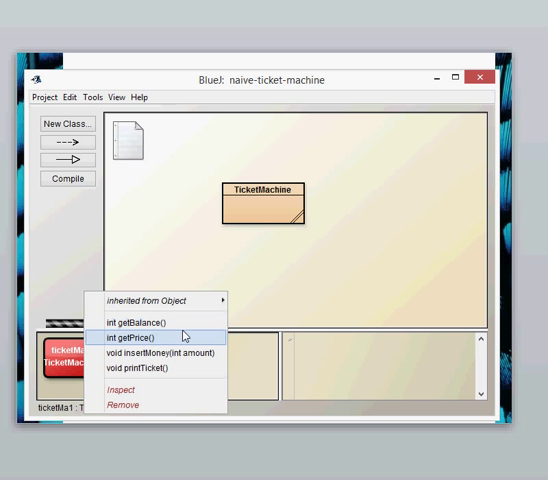
mouse_move(204, 343)
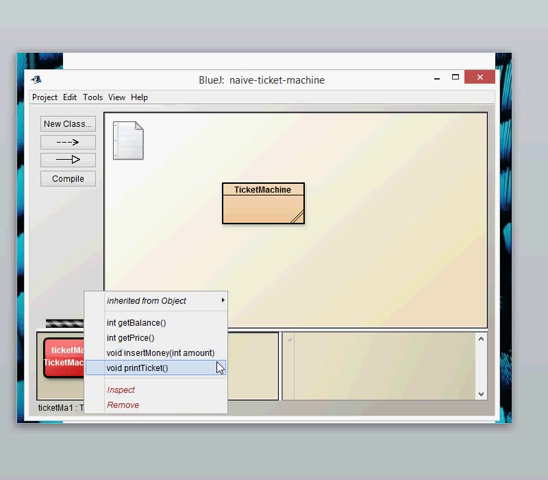
mouse_move(155, 352)
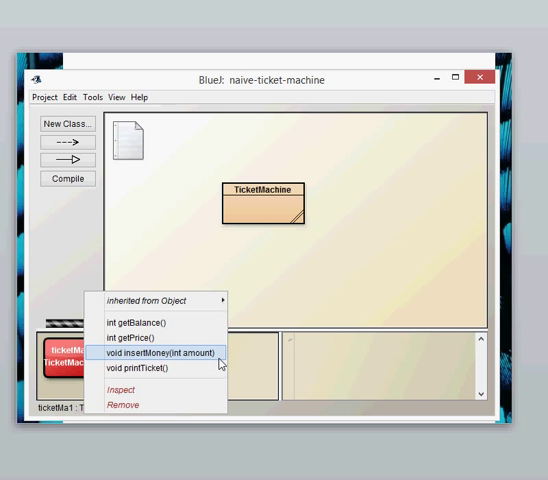
mouse_move(155, 322)
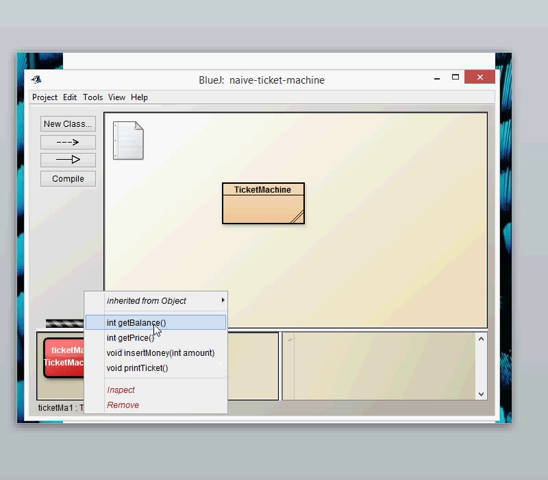
Step: Call getBalance on ticketMa1, see 0, and close the result
click(141, 322)
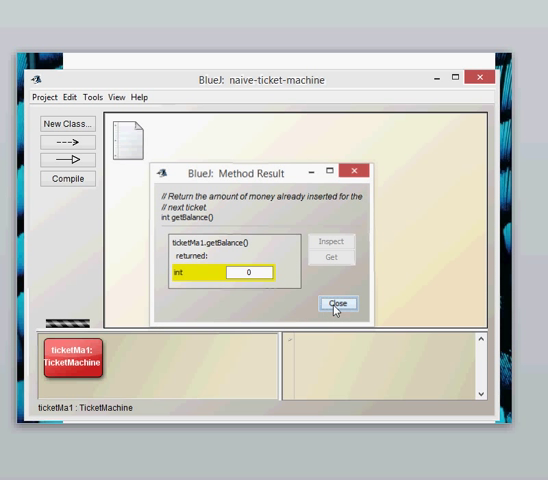
click(337, 303)
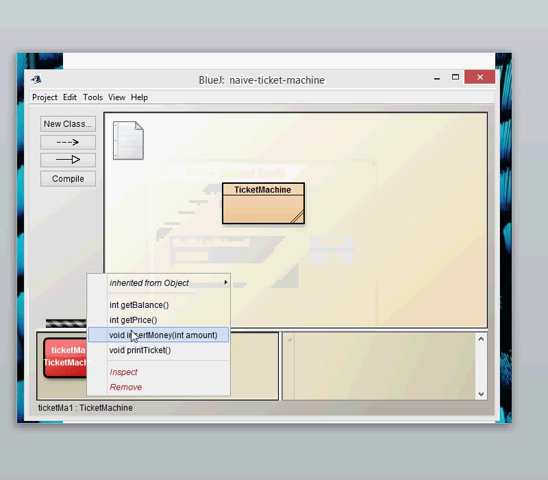
mouse_move(140, 319)
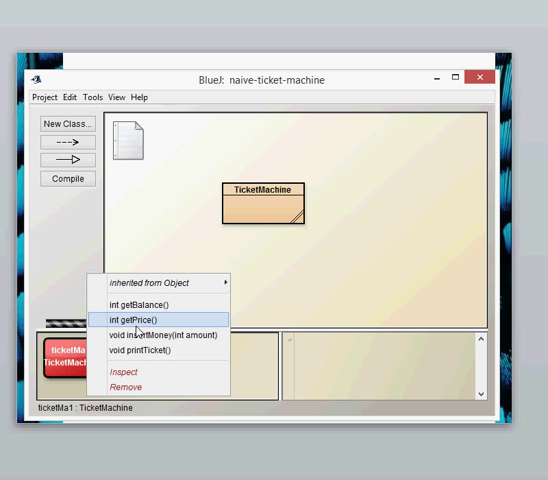
Step: Call getPrice on ticketMa1, read 100, then reopen its method menu
click(139, 318)
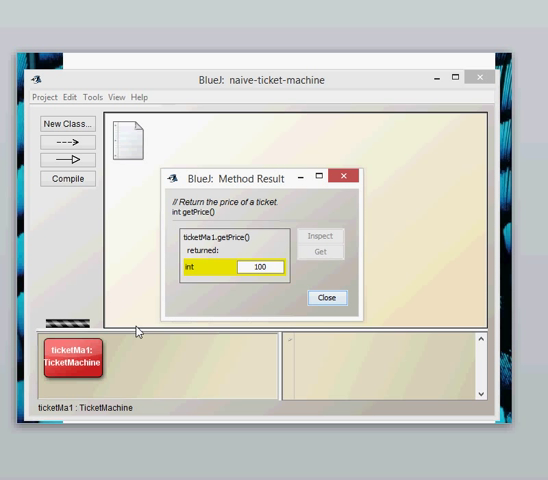
mouse_move(187, 316)
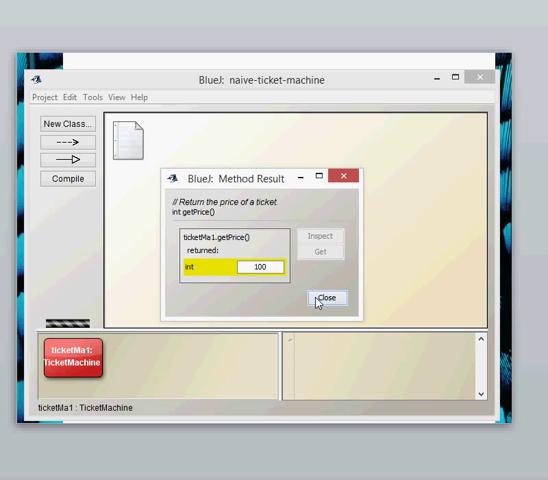
click(328, 297)
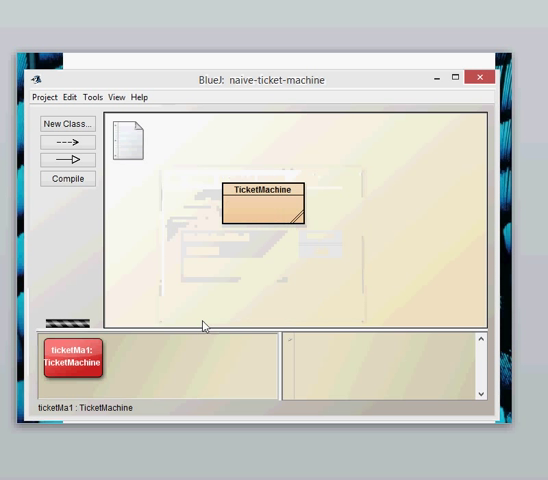
right_click(70, 360)
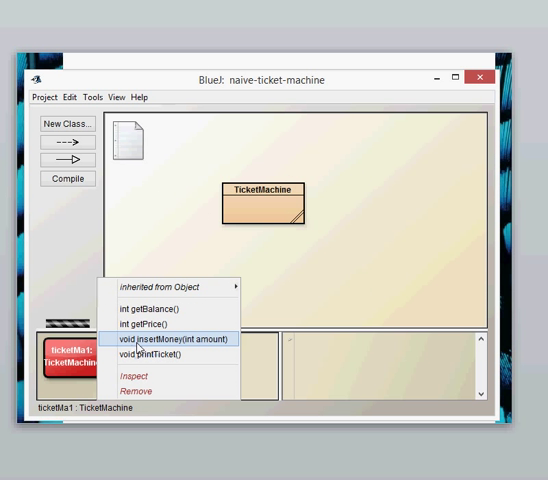
Step: Call insertMoney on ticketMa1 with an amount of 50
click(188, 339)
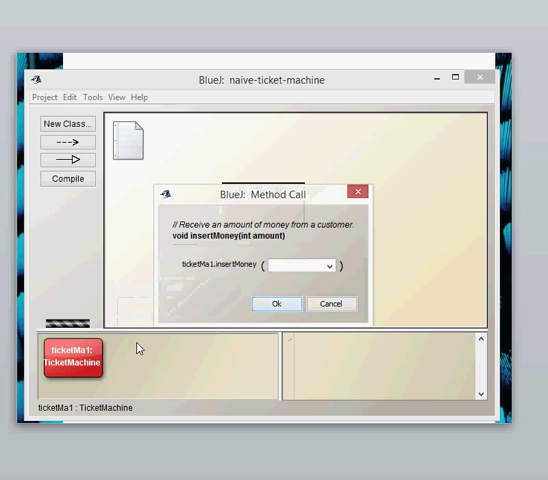
text(50)
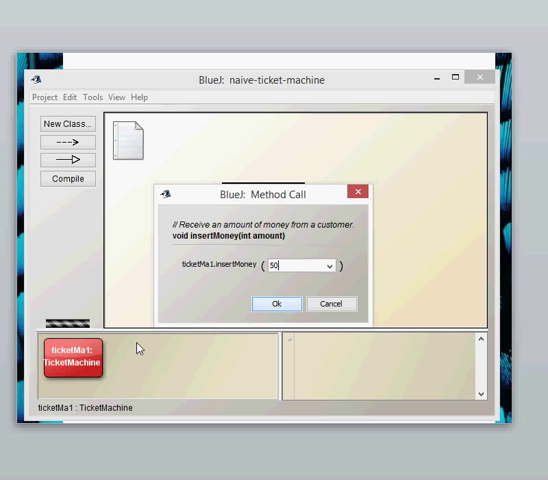
mouse_move(155, 300)
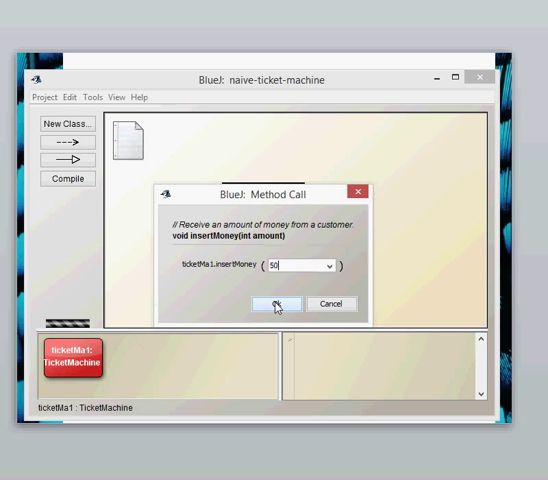
click(275, 304)
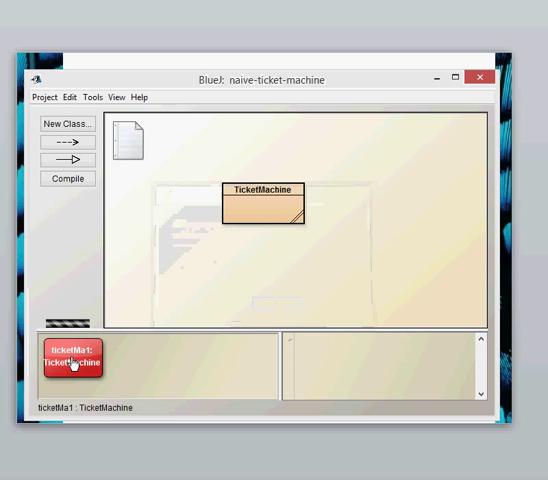
right_click(72, 357)
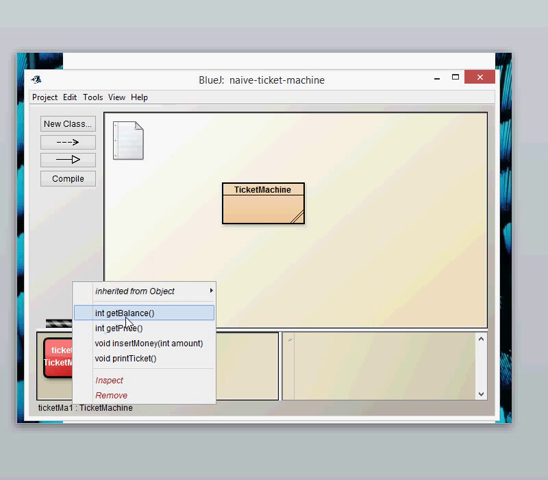
click(129, 313)
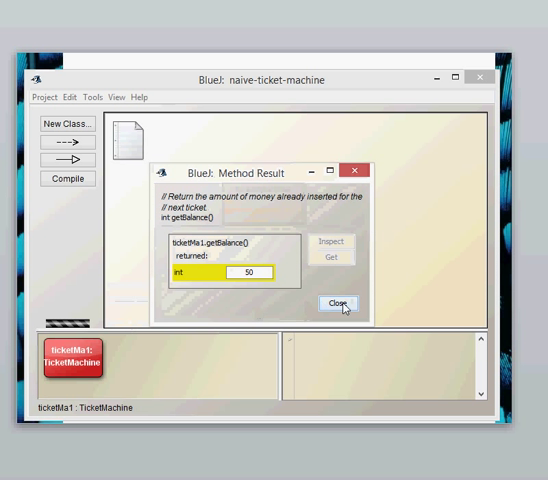
click(337, 303)
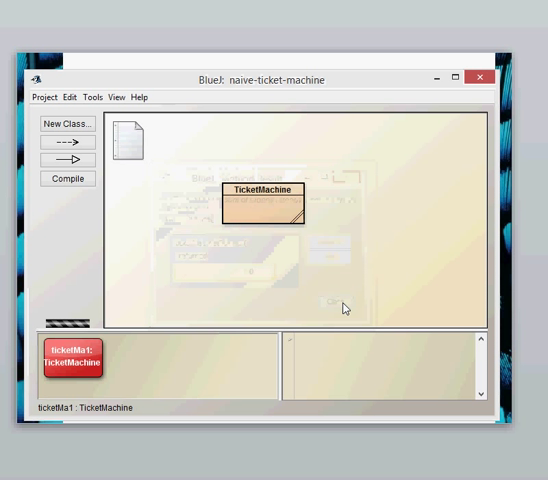
Step: Call printTicket on ticketMa1 to print a 100-cent ticket to the terminal
right_click(70, 363)
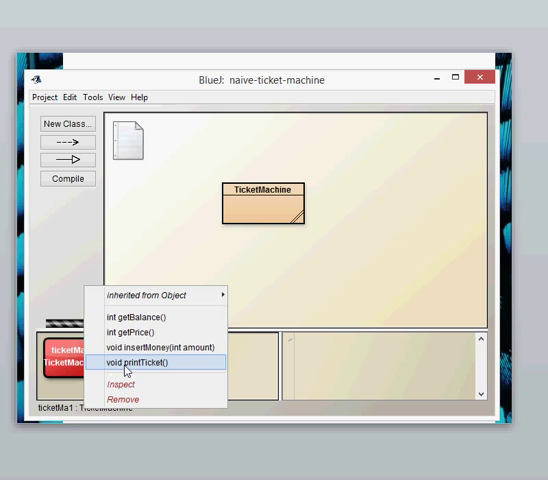
click(148, 362)
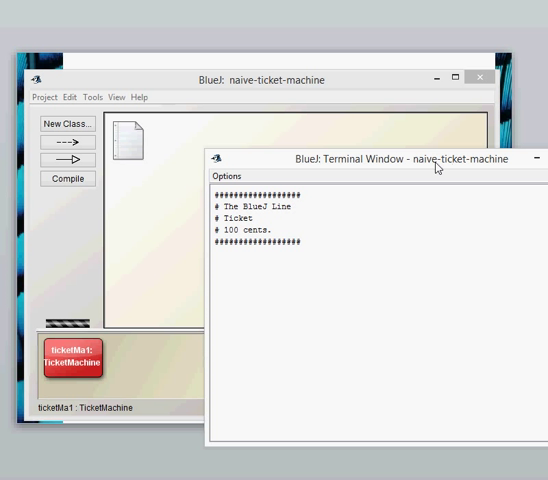
mouse_move(121, 350)
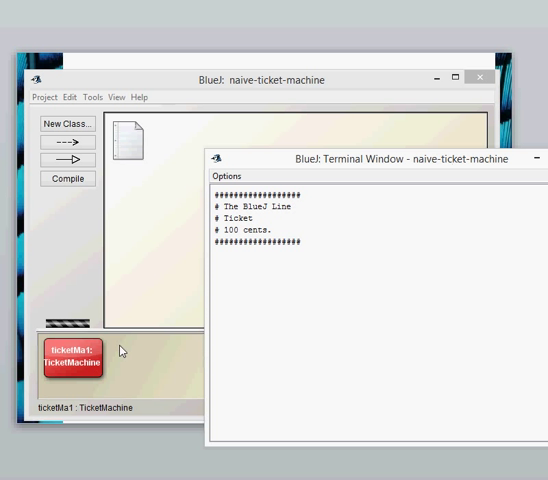
mouse_move(72, 369)
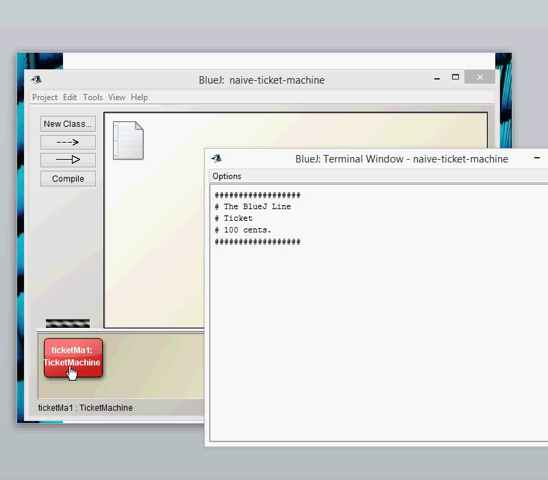
right_click(68, 362)
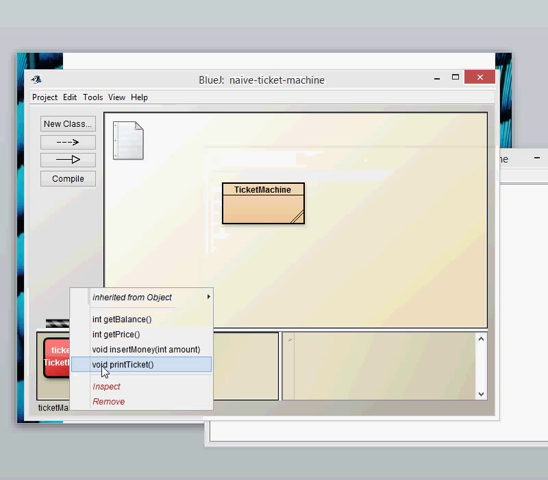
click(121, 319)
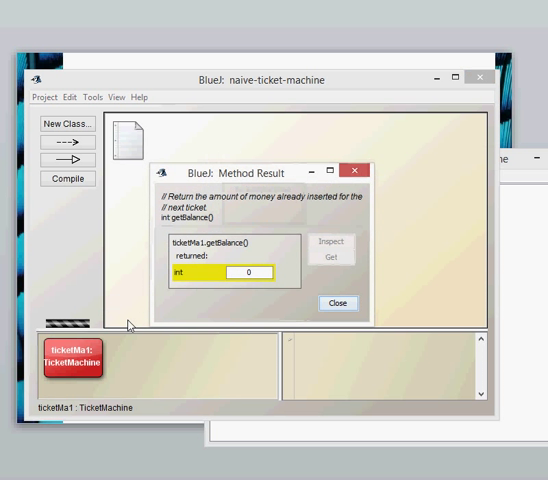
mouse_move(174, 334)
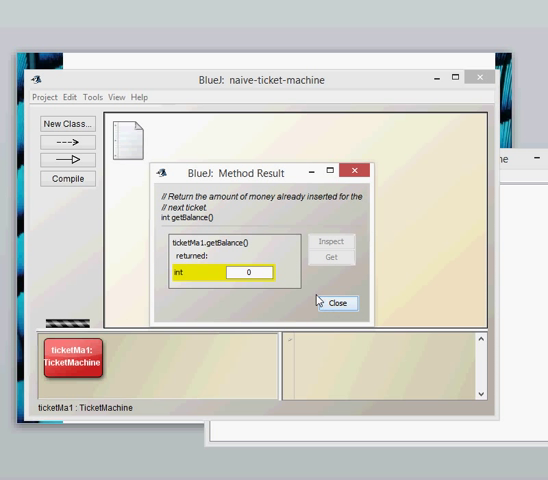
click(337, 303)
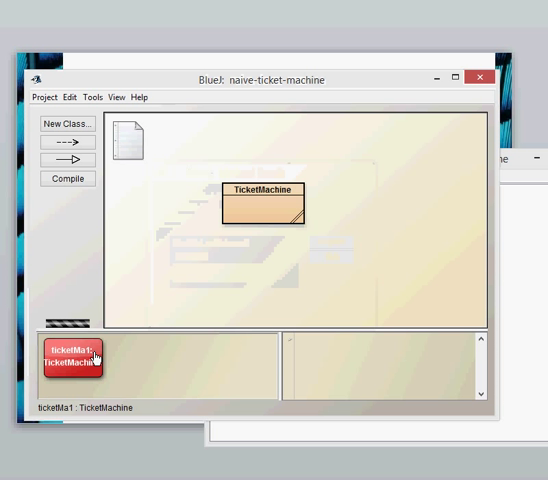
Step: Call printTicket on ticketMa1 again for another 100-cent ticket
right_click(71, 357)
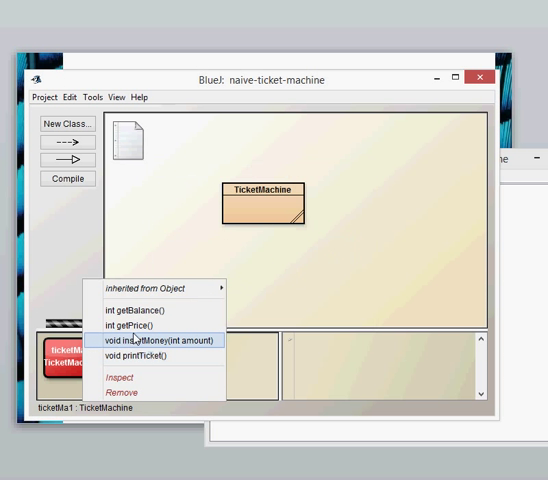
click(130, 326)
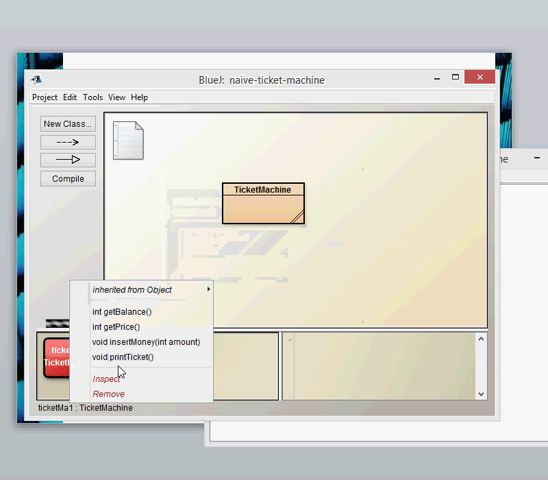
click(129, 358)
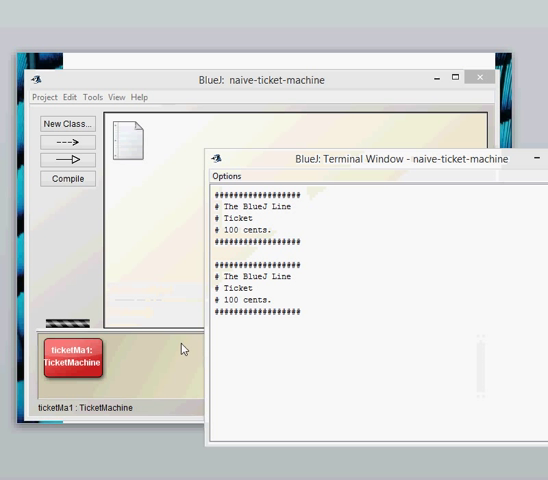
mouse_move(195, 338)
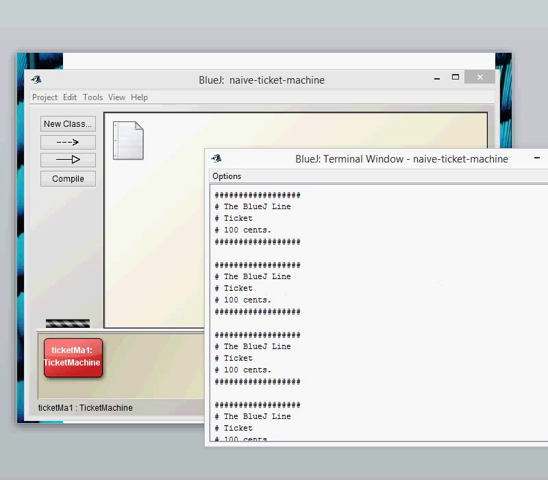
mouse_move(317, 287)
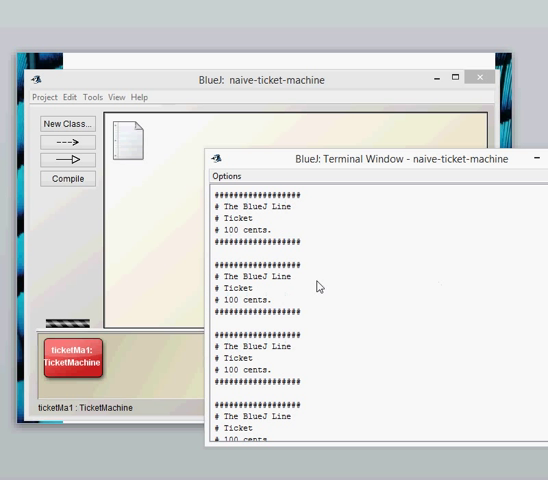
mouse_move(189, 328)
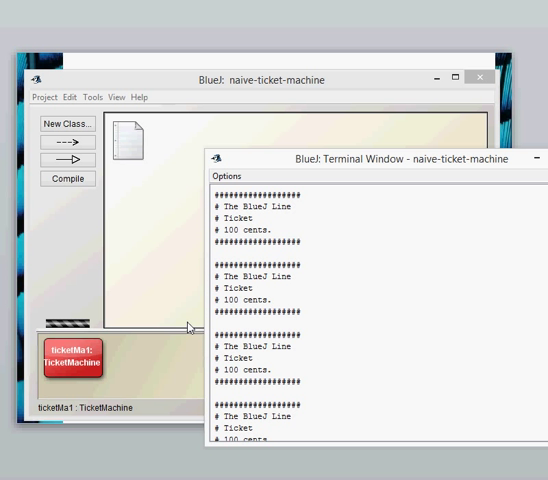
mouse_move(67, 308)
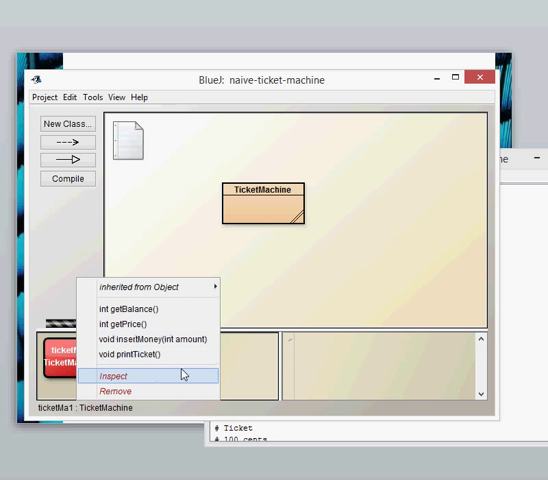
Step: Insert -25 into ticketMa1, then call getBalance to see -25
click(165, 339)
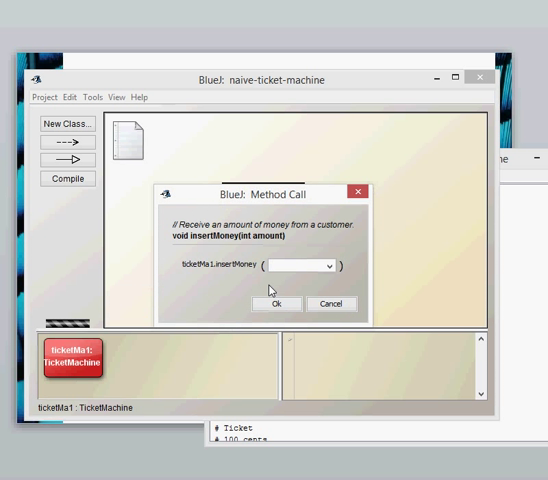
text(-25)
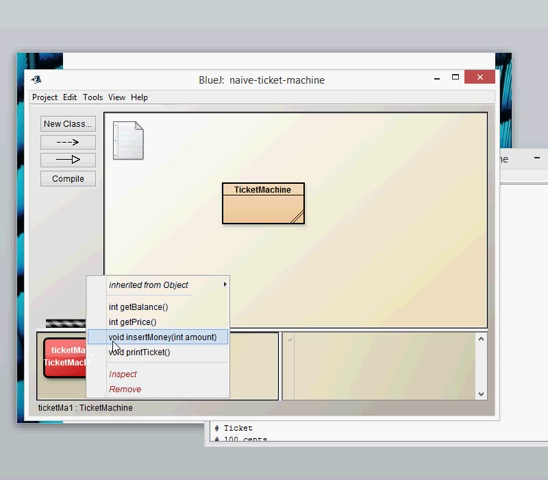
click(128, 305)
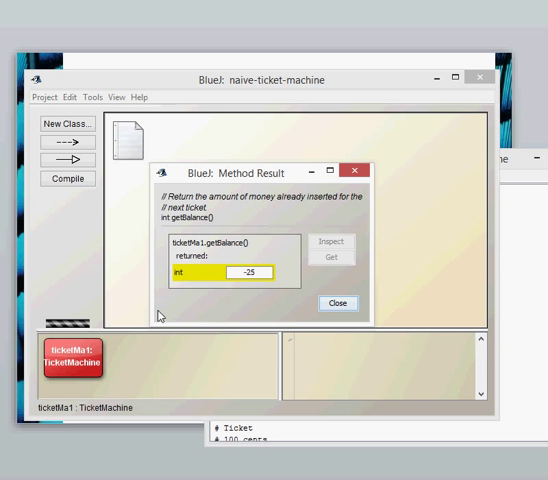
mouse_move(127, 351)
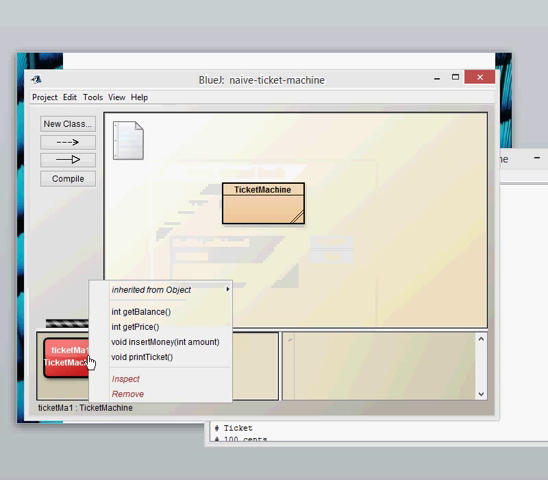
Step: Print a ticket from ticketMa1, then close the getBalance result showing 0
click(150, 358)
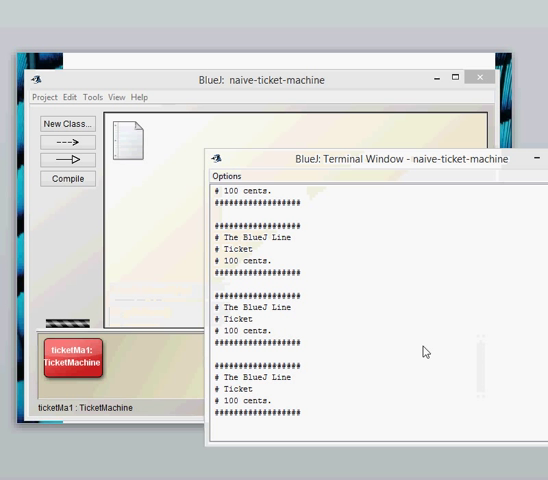
mouse_move(85, 362)
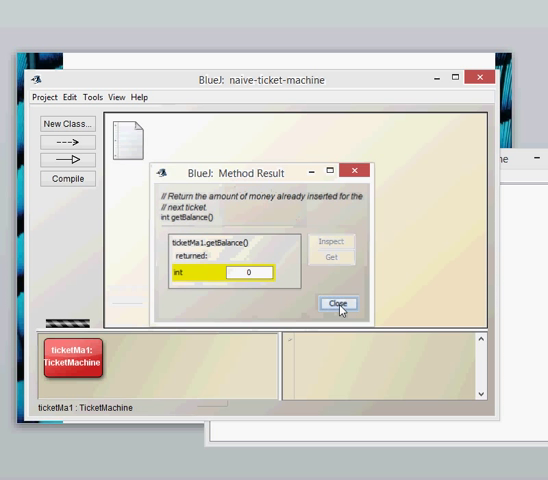
click(337, 303)
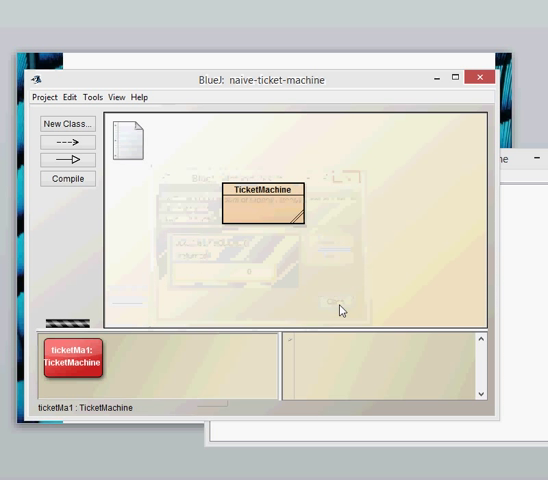